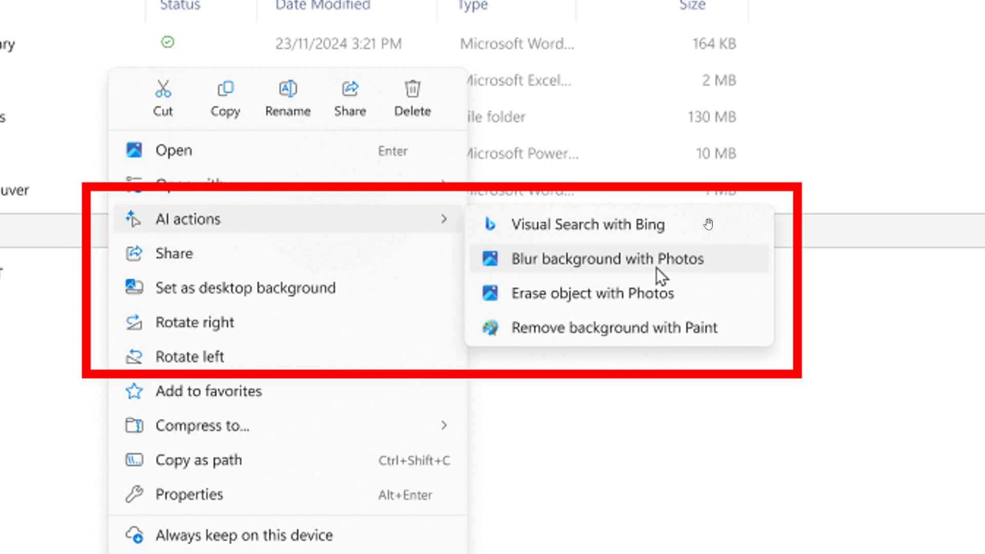
{"action": "mouse_move", "coordinate": [722, 266]}
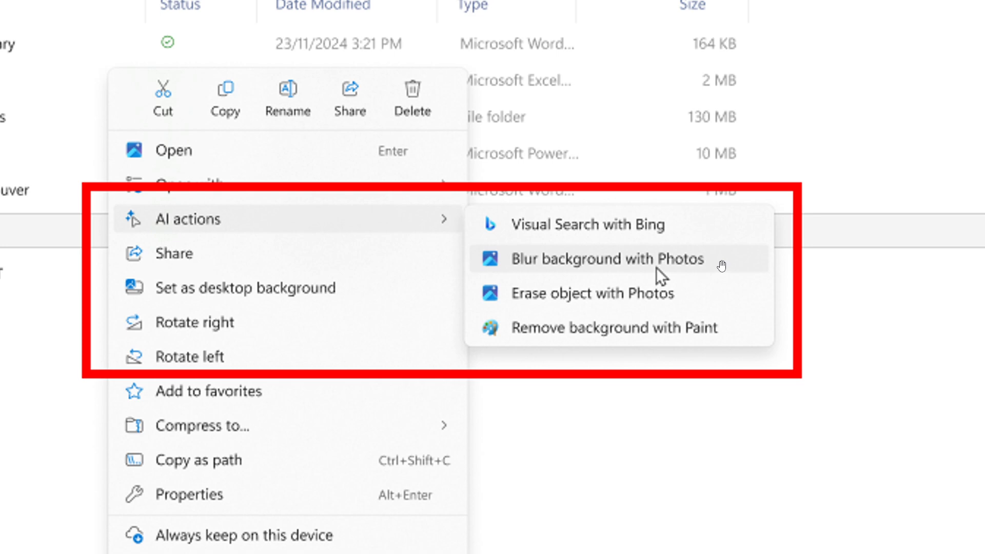
{"action": "mouse_move", "coordinate": [733, 266]}
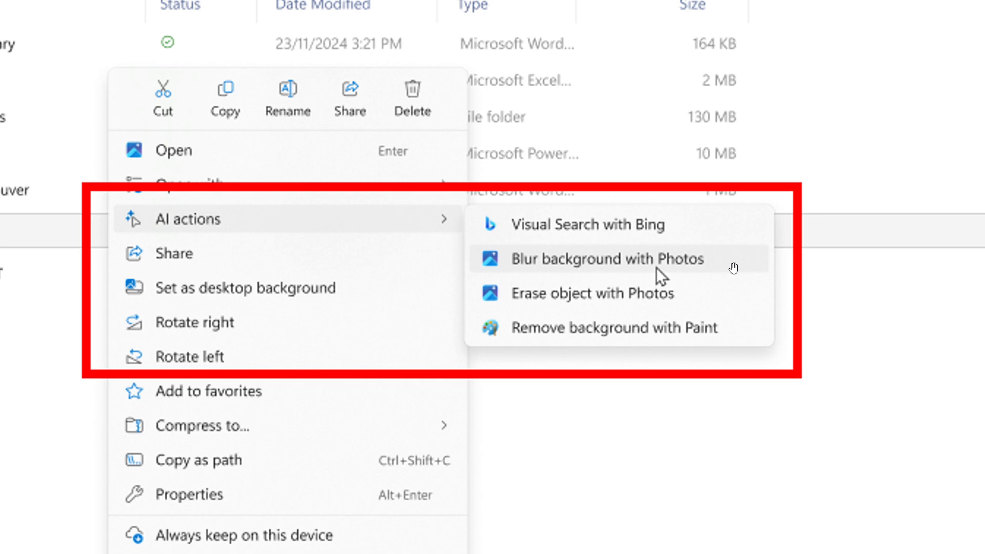
{"action": "mouse_move", "coordinate": [696, 296]}
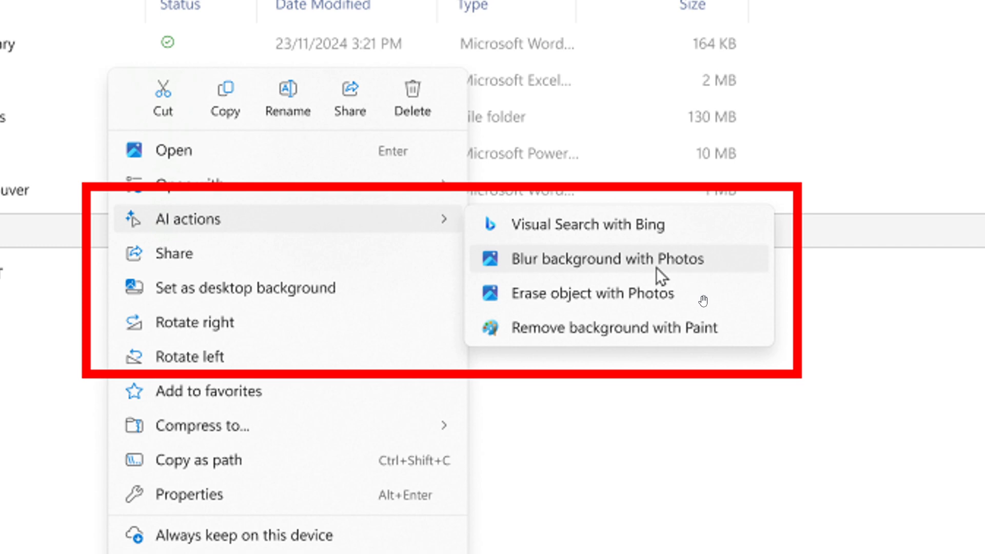
{"action": "mouse_move", "coordinate": [745, 343]}
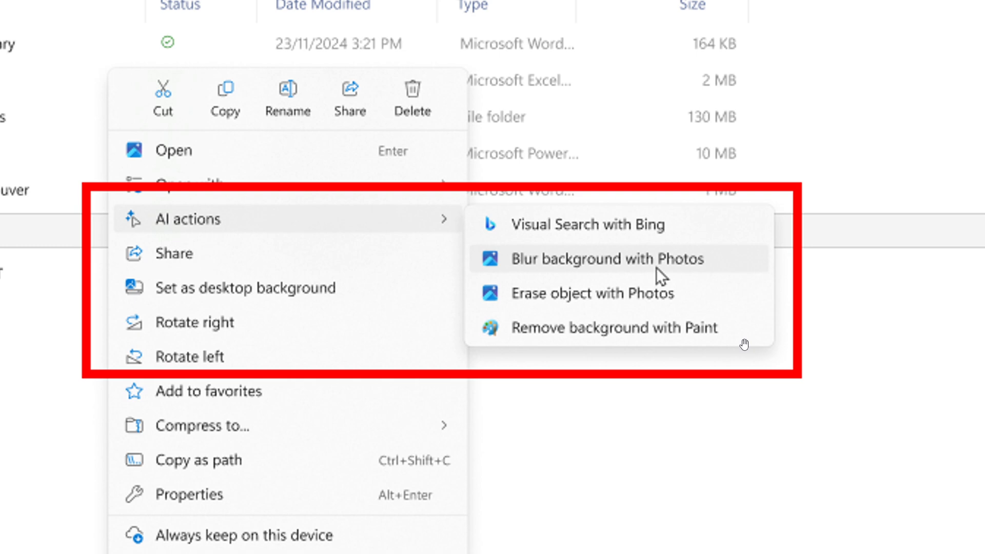
{"action": "mouse_move", "coordinate": [751, 293]}
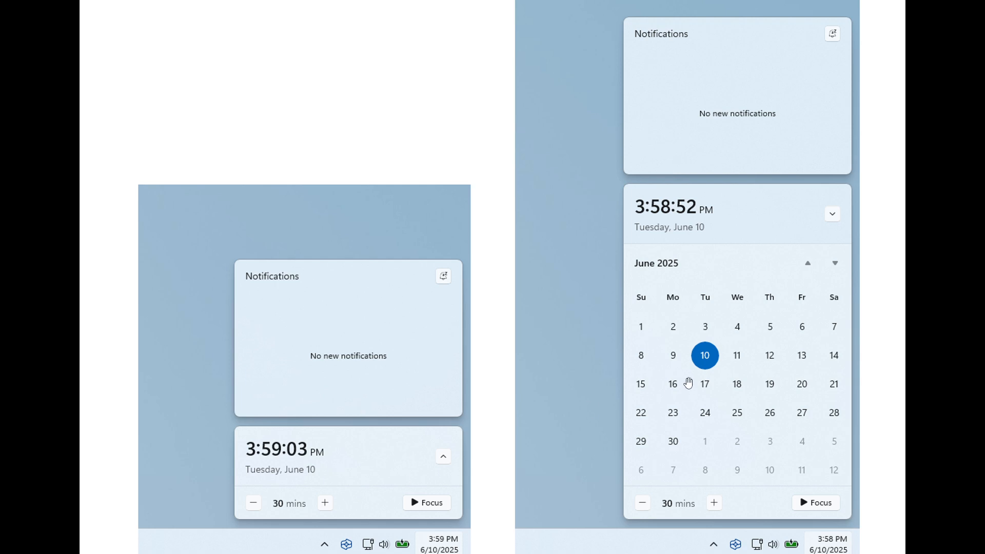
{"action": "mouse_move", "coordinate": [689, 374]}
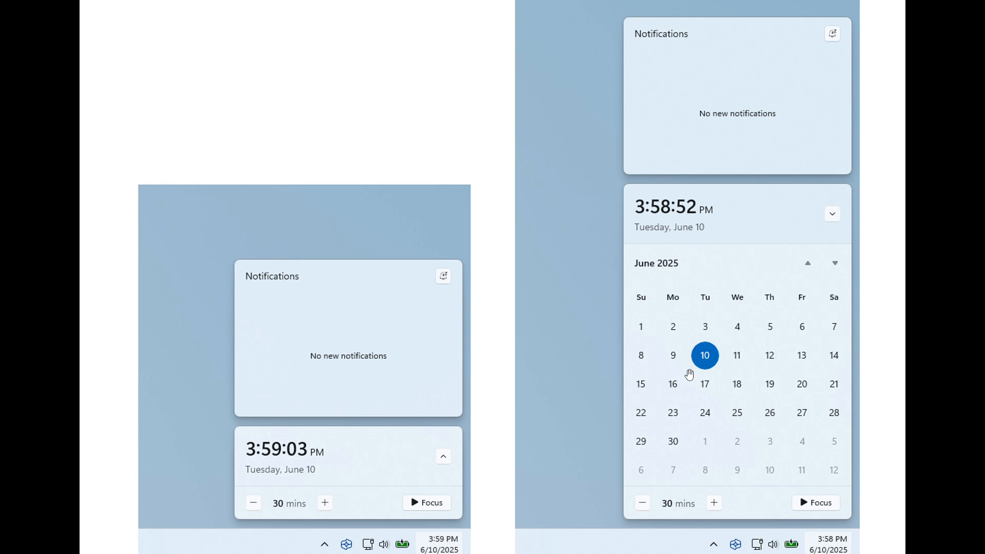
{"action": "mouse_move", "coordinate": [768, 264]}
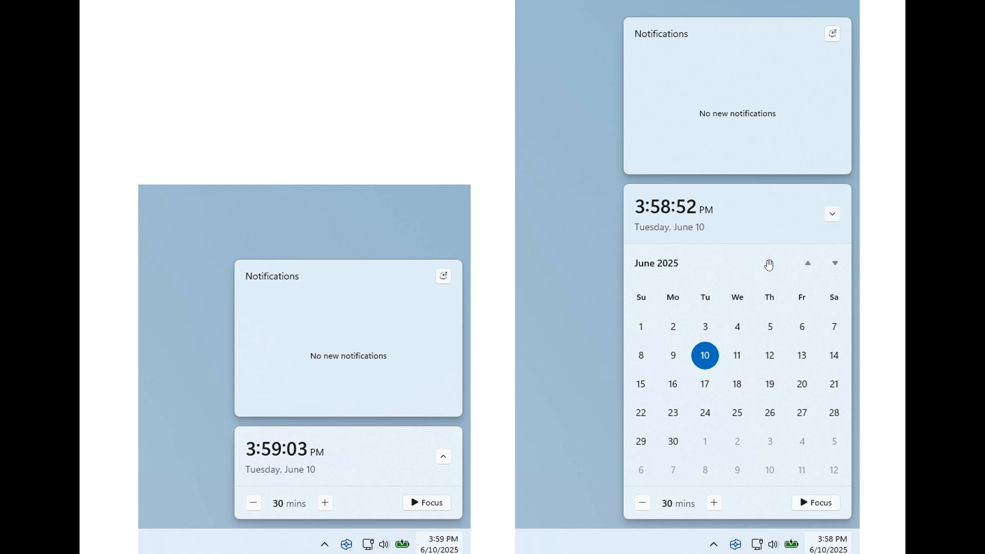
{"action": "mouse_move", "coordinate": [729, 159]}
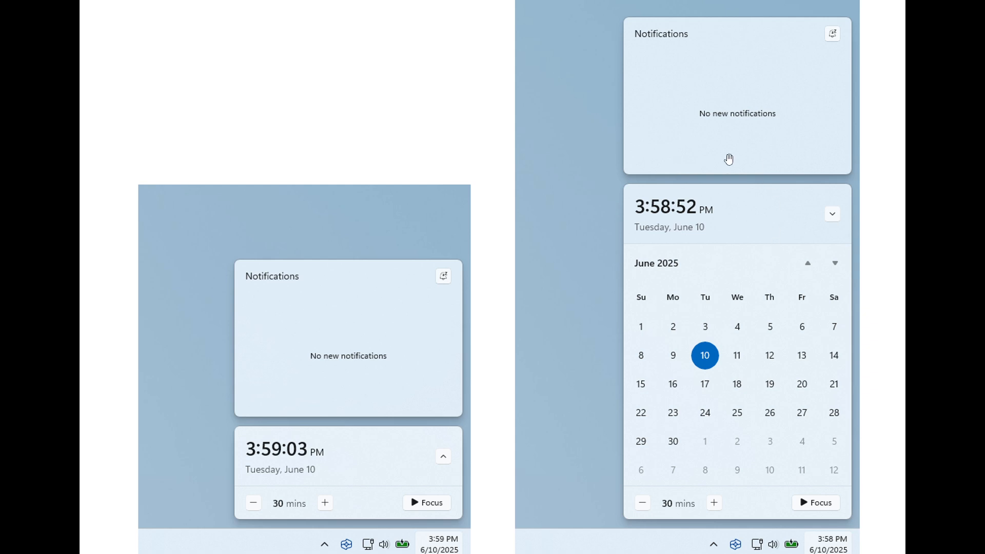
{"action": "mouse_move", "coordinate": [794, 235]}
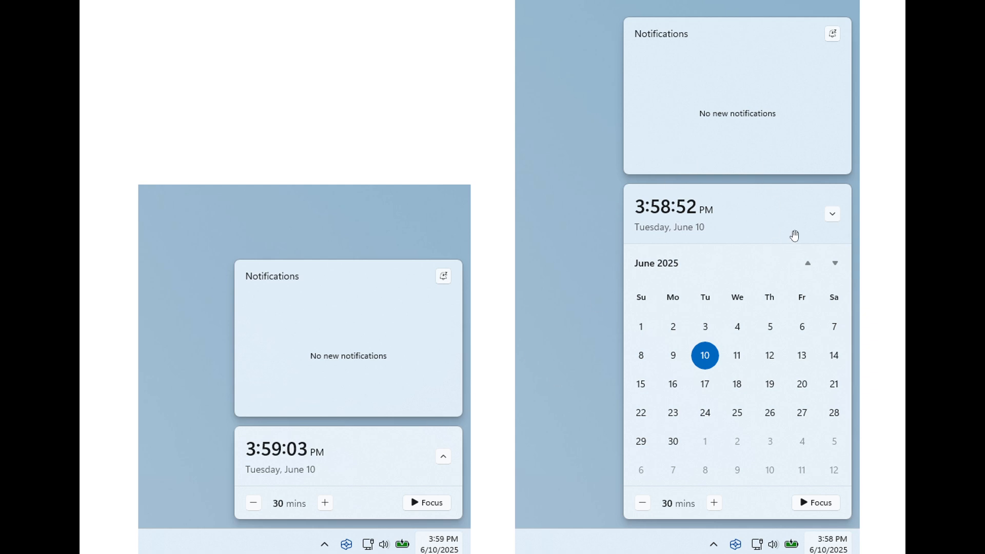
{"action": "mouse_move", "coordinate": [796, 230]}
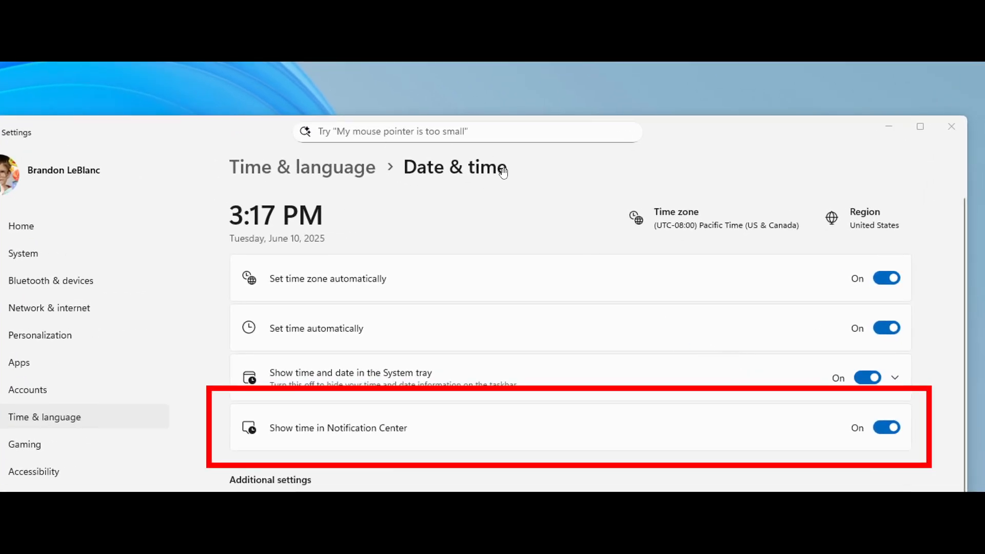
{"action": "mouse_move", "coordinate": [507, 184]}
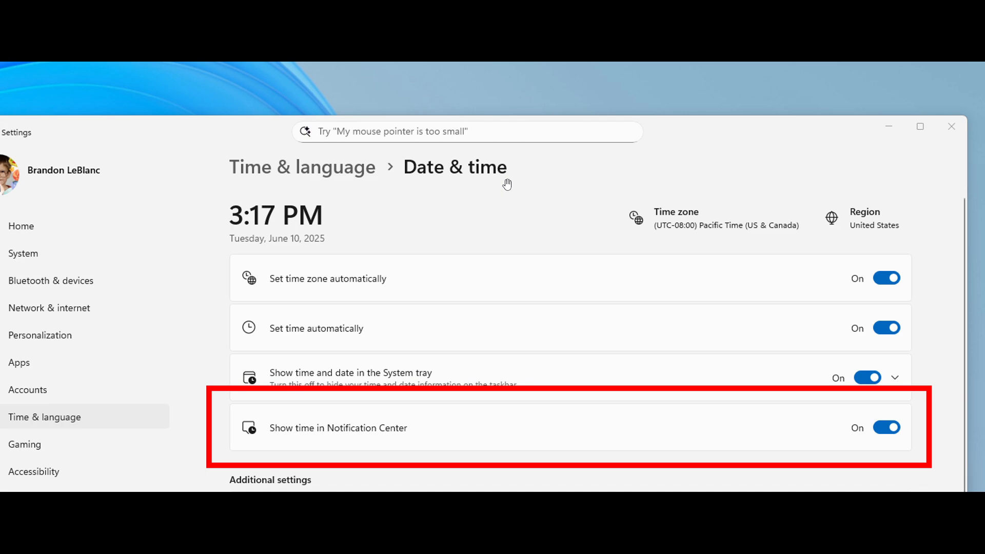
{"action": "mouse_move", "coordinate": [692, 433]}
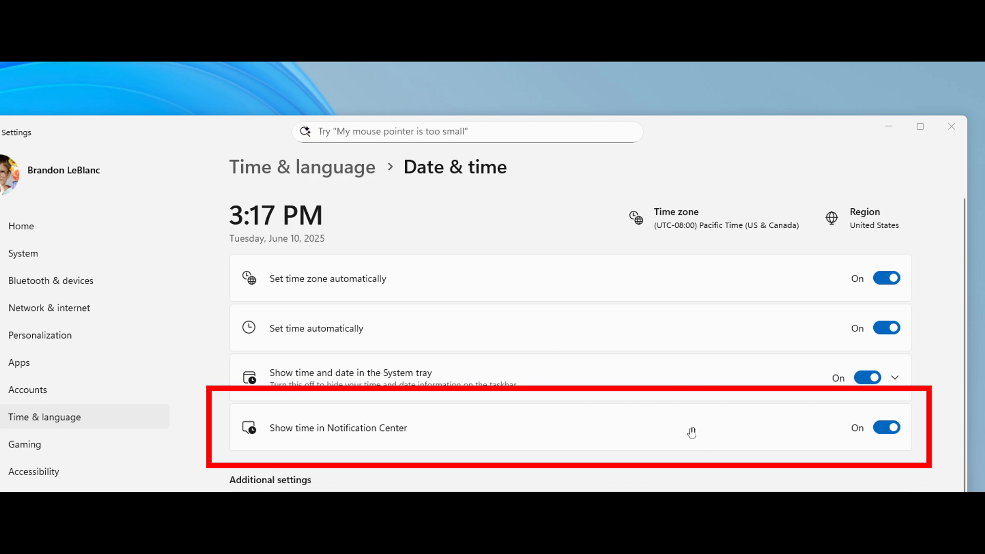
{"action": "mouse_move", "coordinate": [598, 434]}
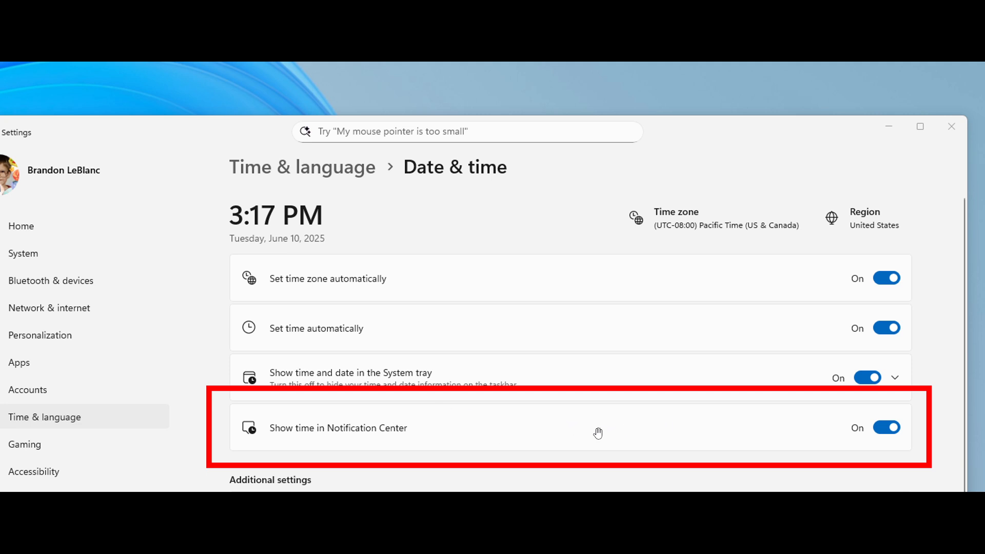
{"action": "mouse_move", "coordinate": [762, 425]}
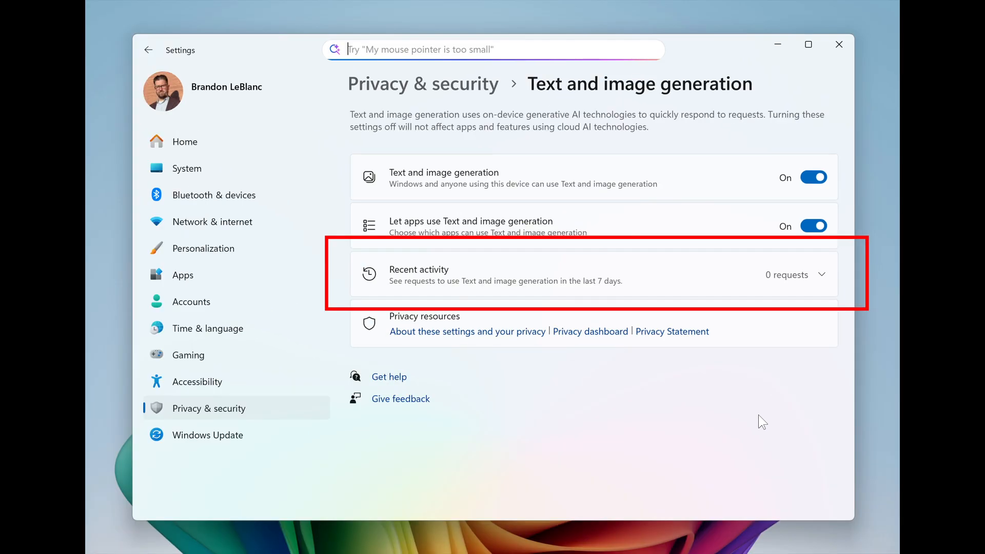
{"action": "mouse_move", "coordinate": [665, 94]}
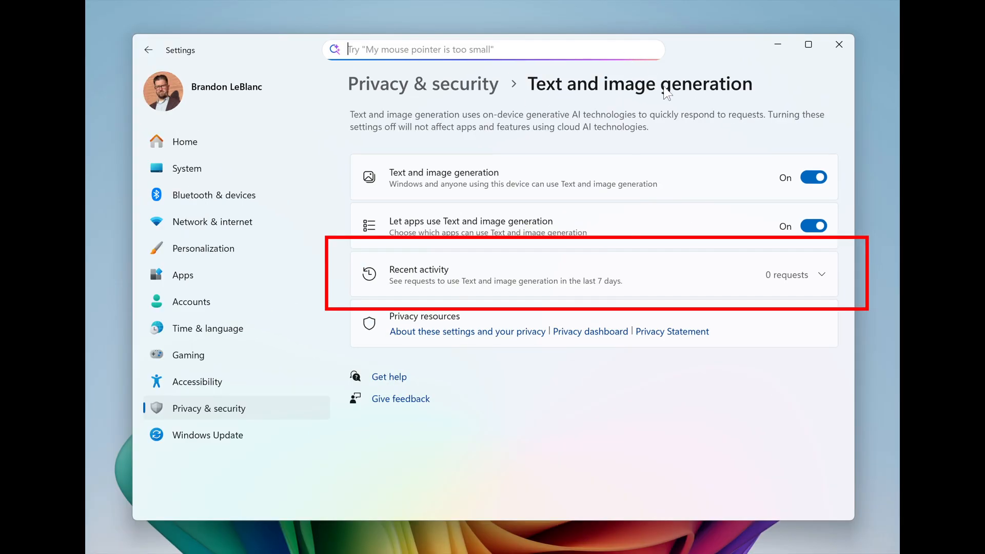
{"action": "mouse_move", "coordinate": [720, 212]}
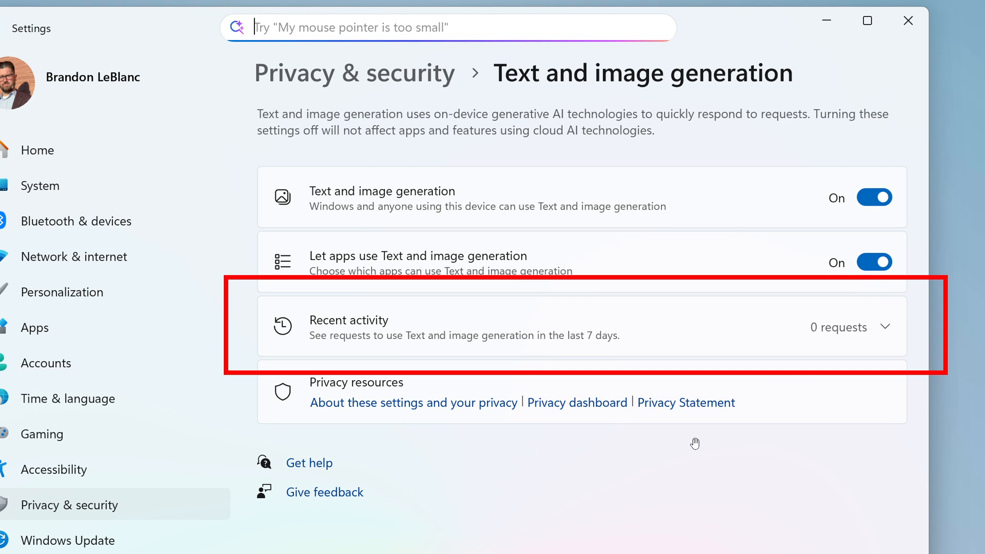
{"action": "mouse_move", "coordinate": [752, 337]}
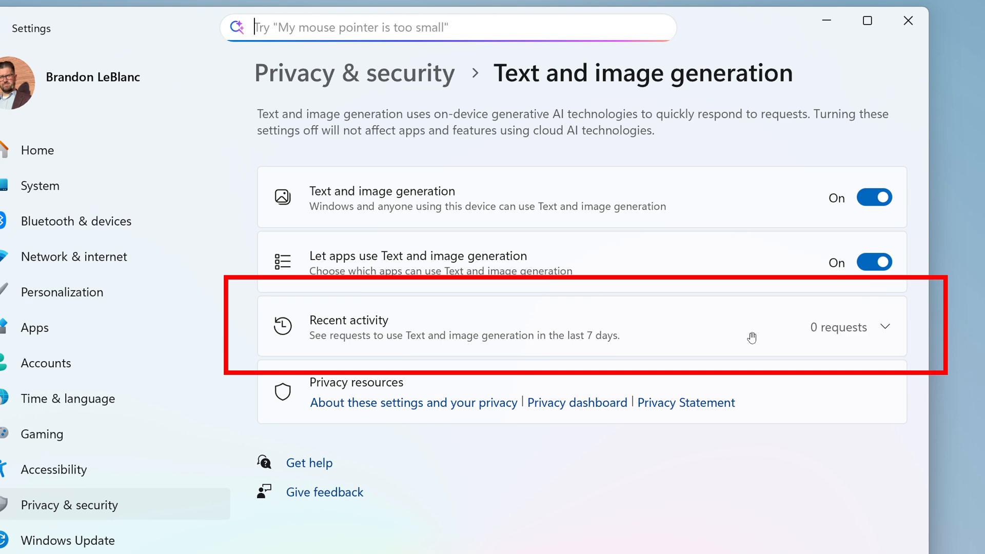
{"action": "mouse_move", "coordinate": [719, 441]}
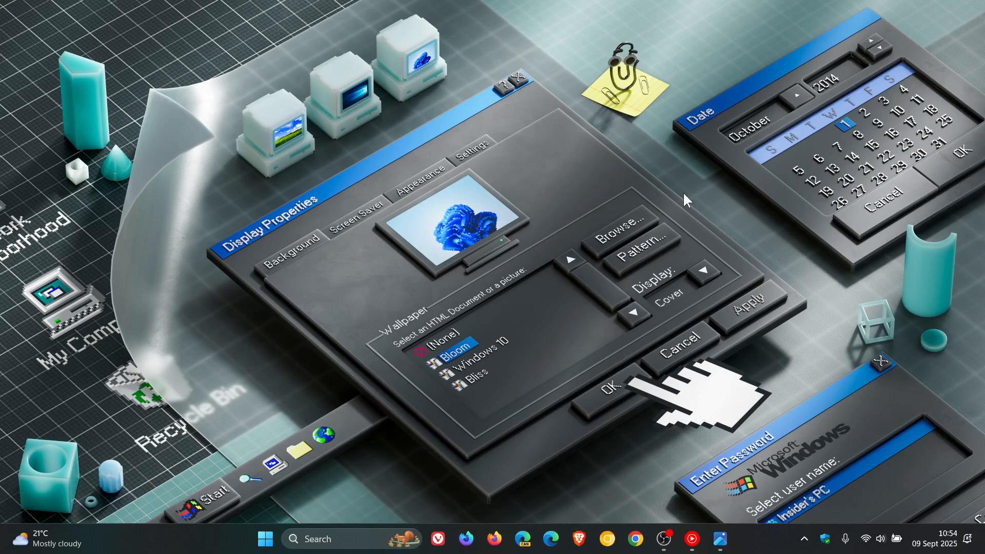
{"action": "mouse_move", "coordinate": [702, 293]}
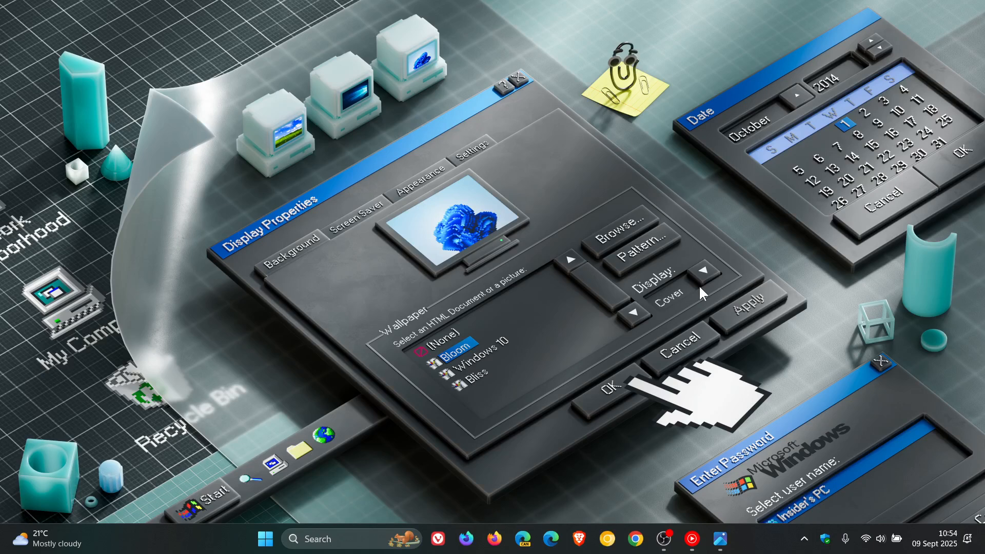